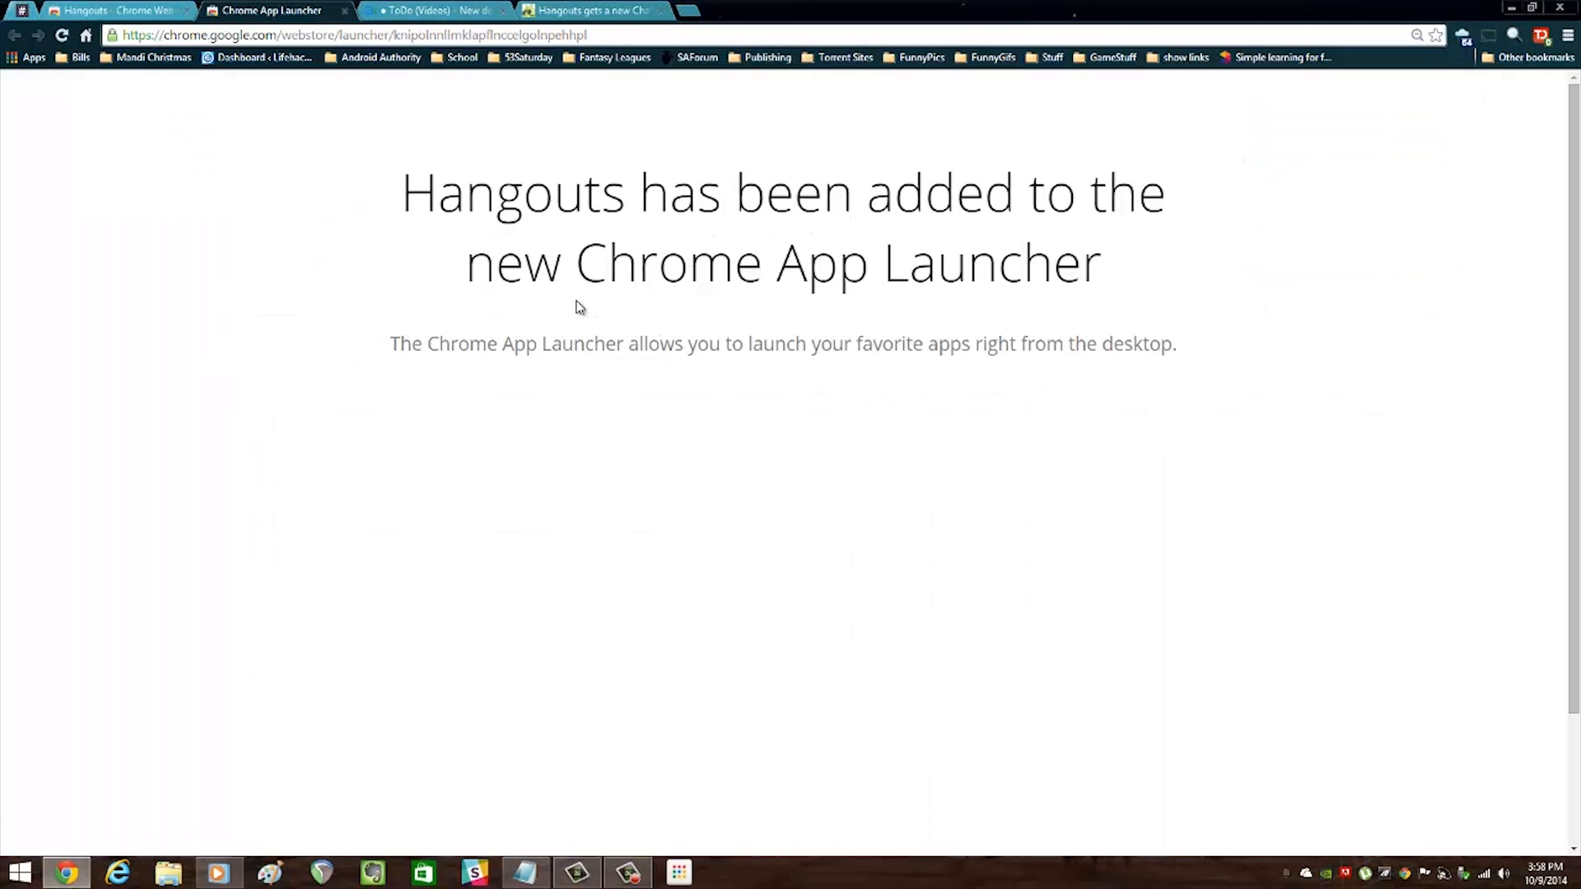
mouse_move(715, 331)
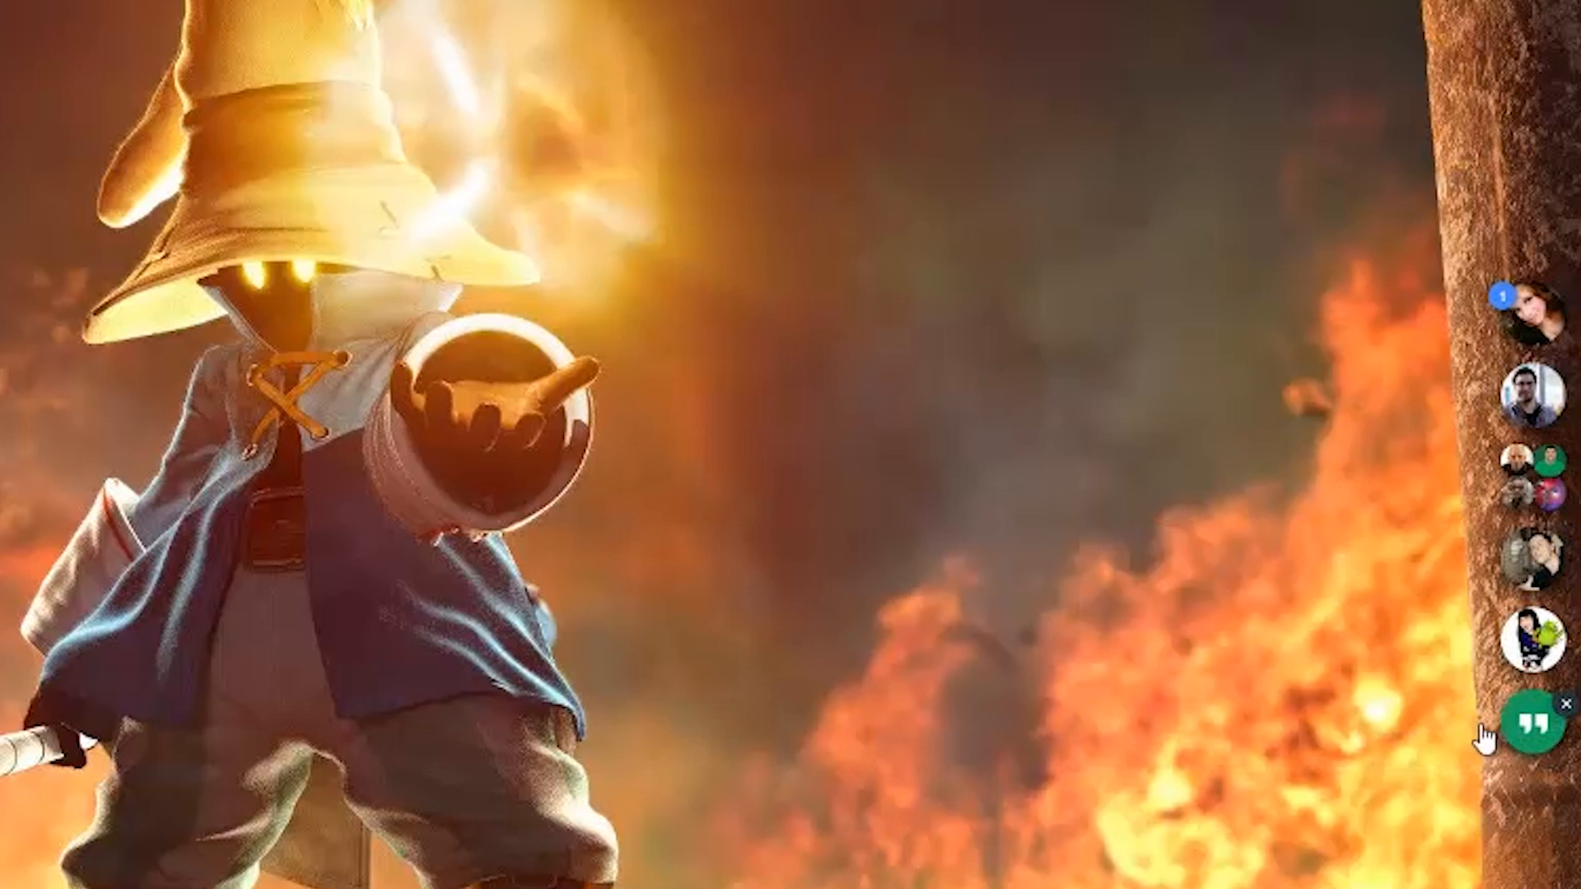
Open the recent conversations list from the green Hangouts bubble.
left_click(1526, 723)
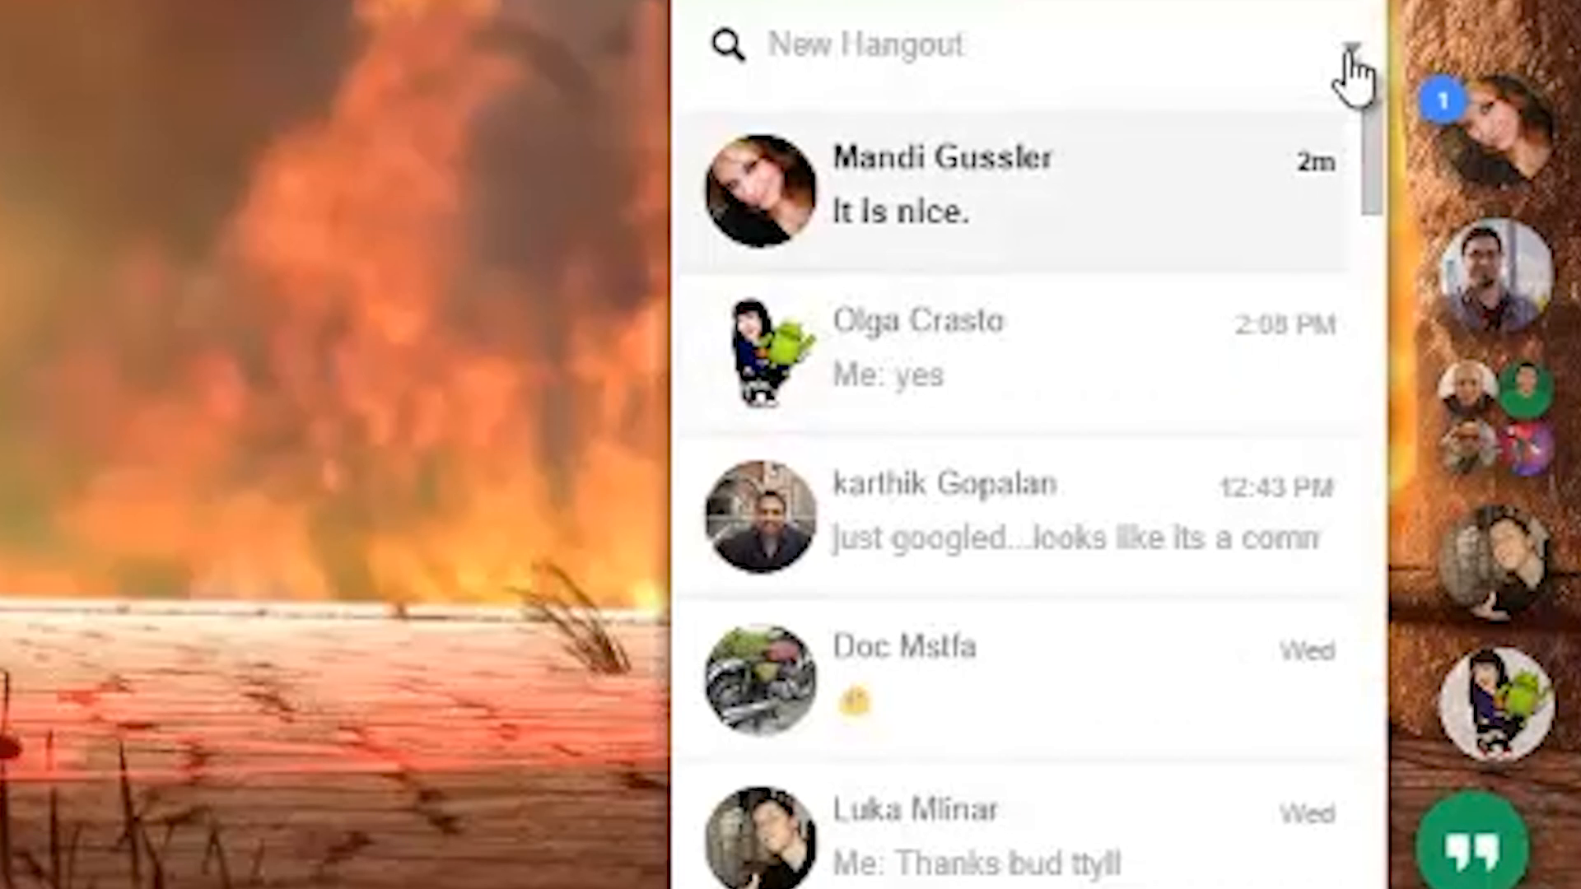
Open Hangouts settings and toggle the Always On Top option.
left_click(1355, 45)
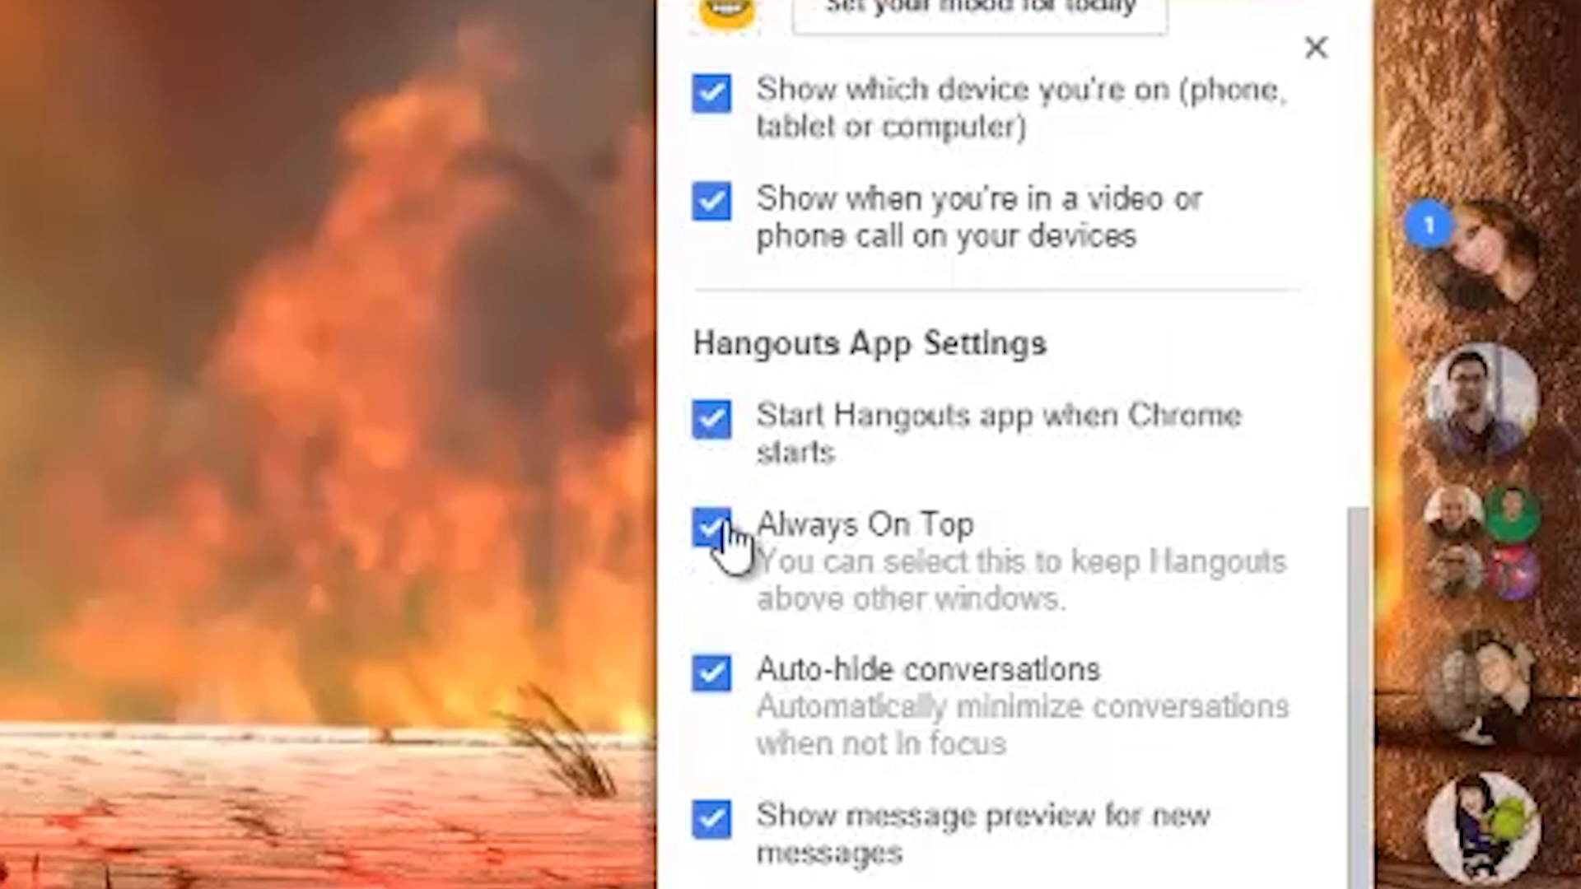
left_click(711, 526)
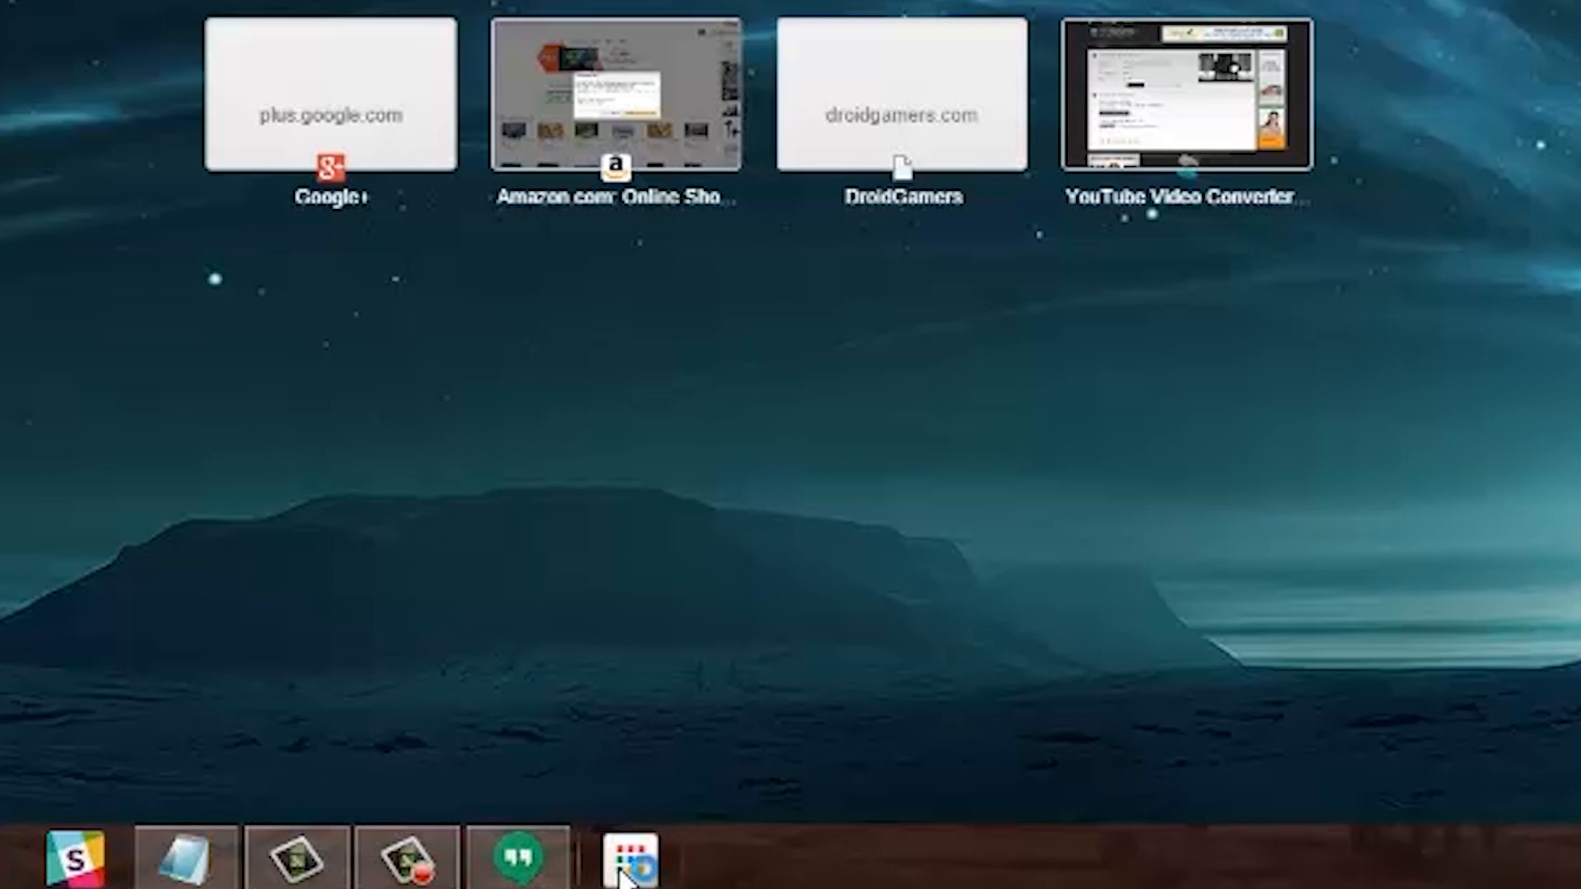
Open the Chrome App Launcher from the taskbar to see Hangouts among installed apps.
left_click(630, 856)
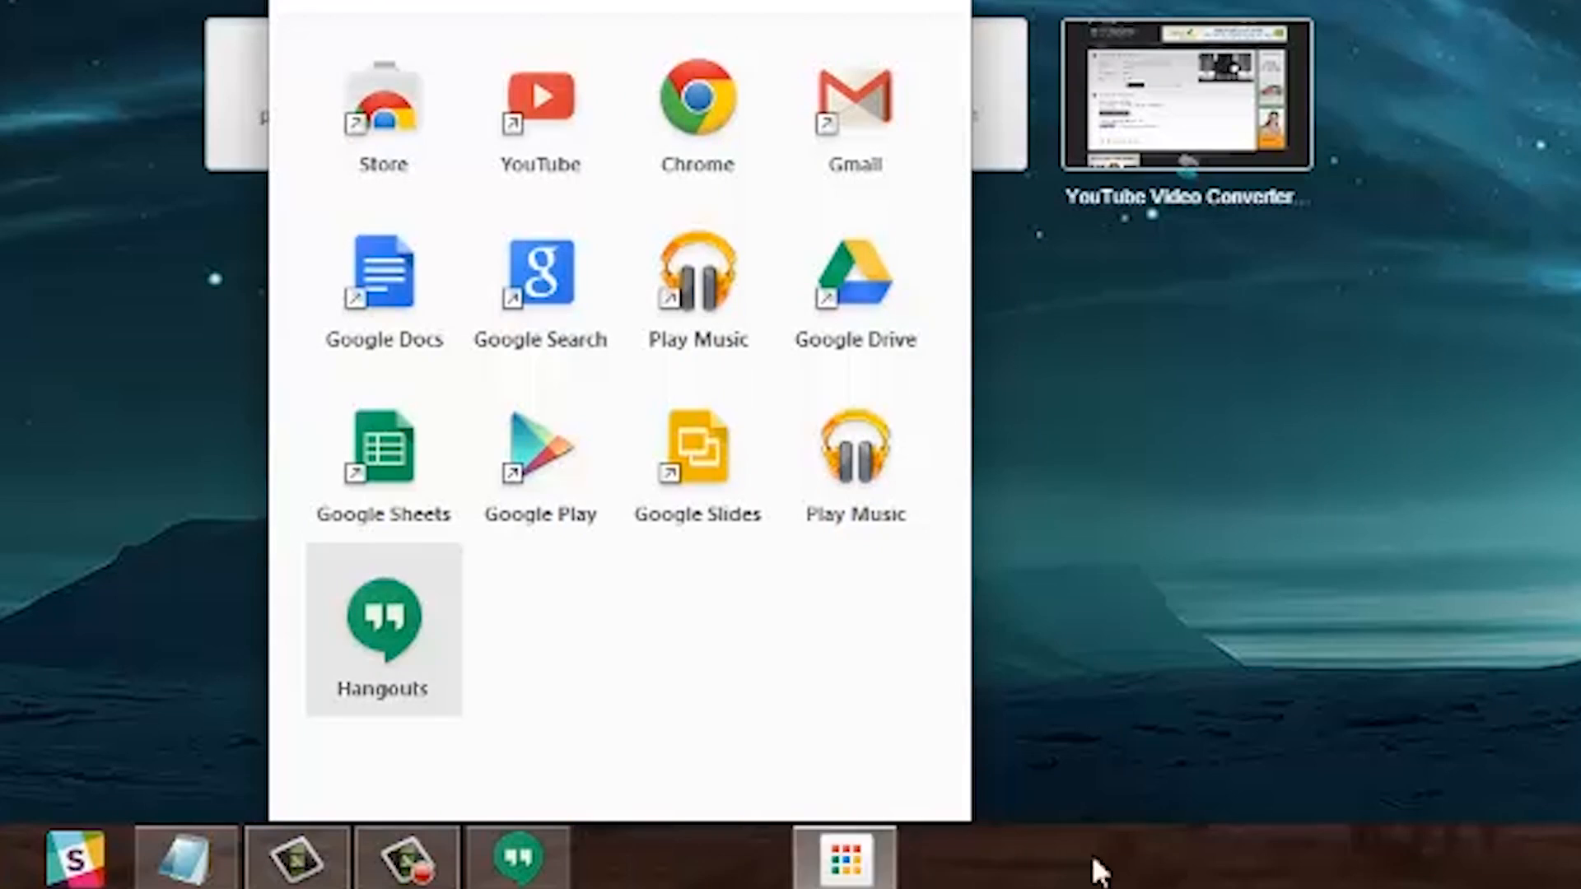